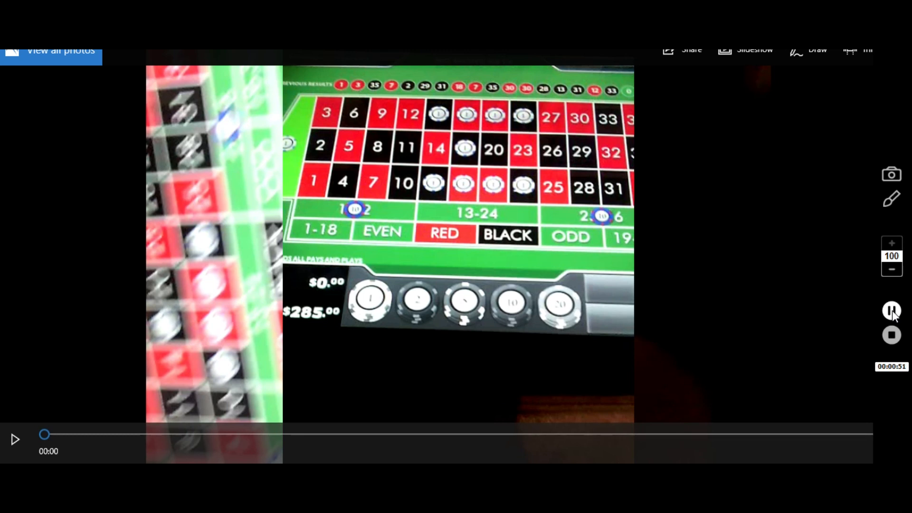
Advance past the roulette table clips to the marked wheel picture with red crosses.
{"action": "left_click", "coordinate": [891, 310]}
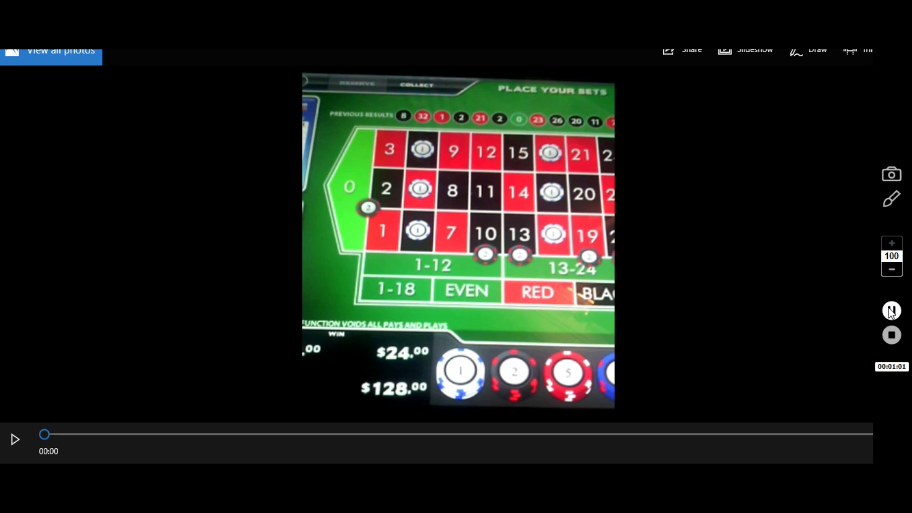
{"action": "left_click", "coordinate": [891, 311]}
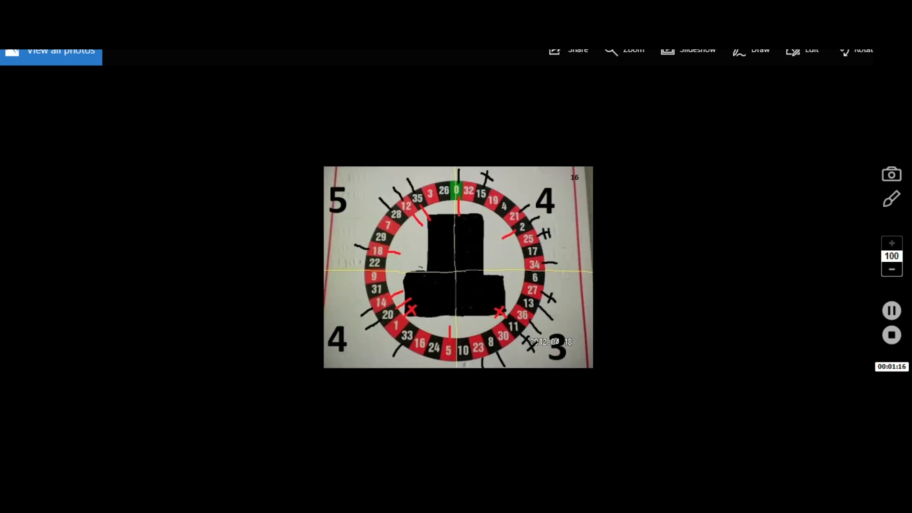
{"action": "mouse_move", "coordinate": [503, 247]}
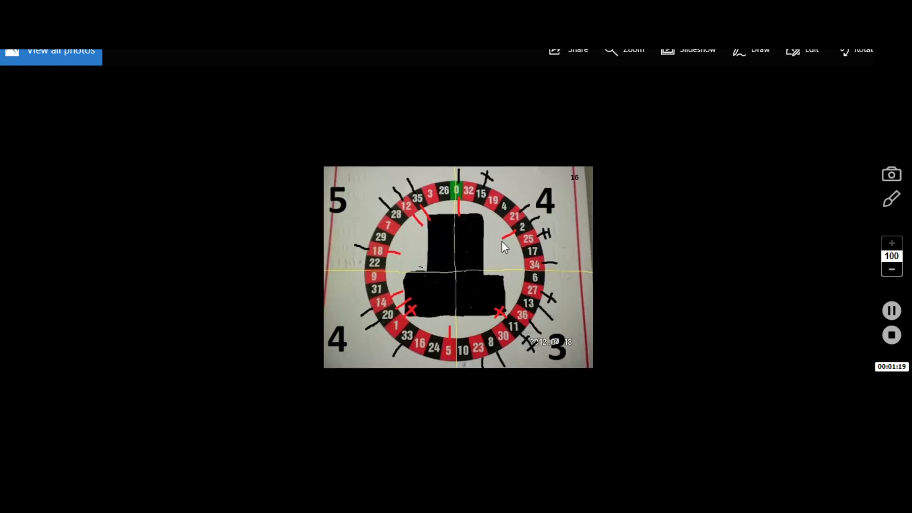
{"action": "mouse_move", "coordinate": [410, 317]}
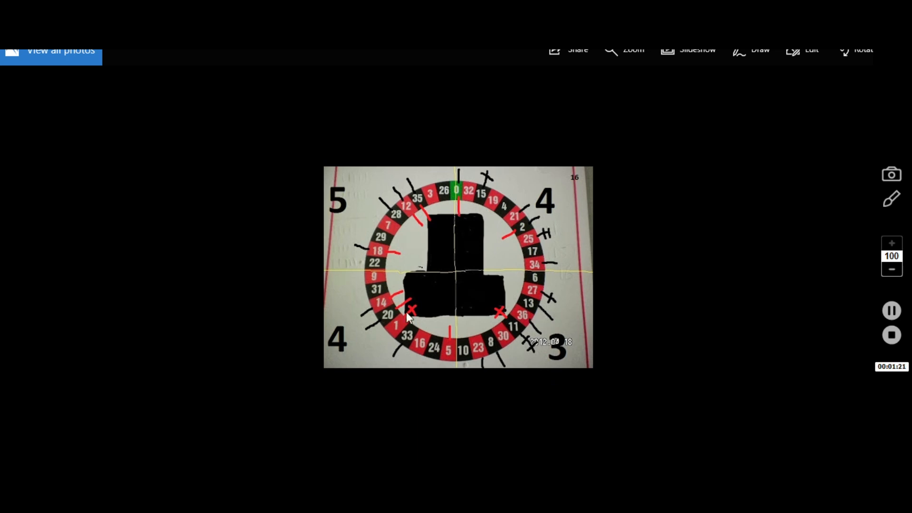
{"action": "mouse_move", "coordinate": [518, 270]}
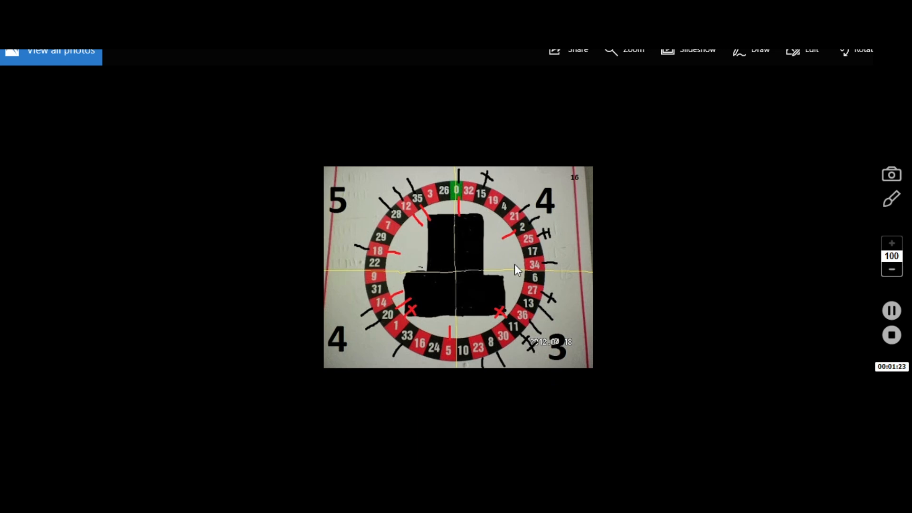
{"action": "mouse_move", "coordinate": [423, 182]}
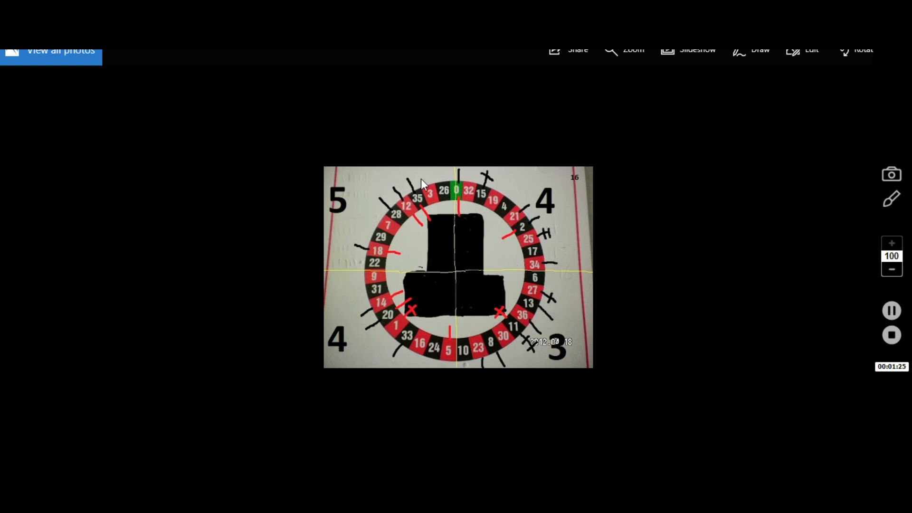
{"action": "mouse_move", "coordinate": [416, 193]}
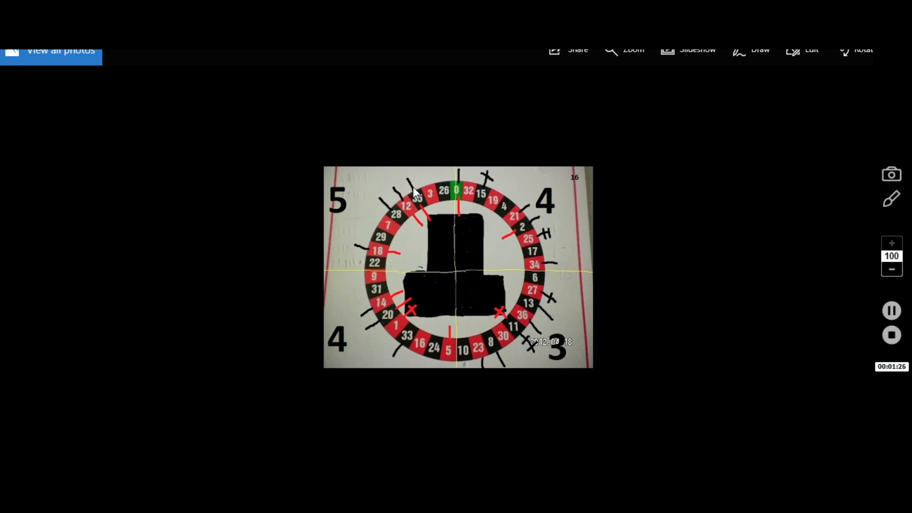
{"action": "mouse_move", "coordinate": [362, 327]}
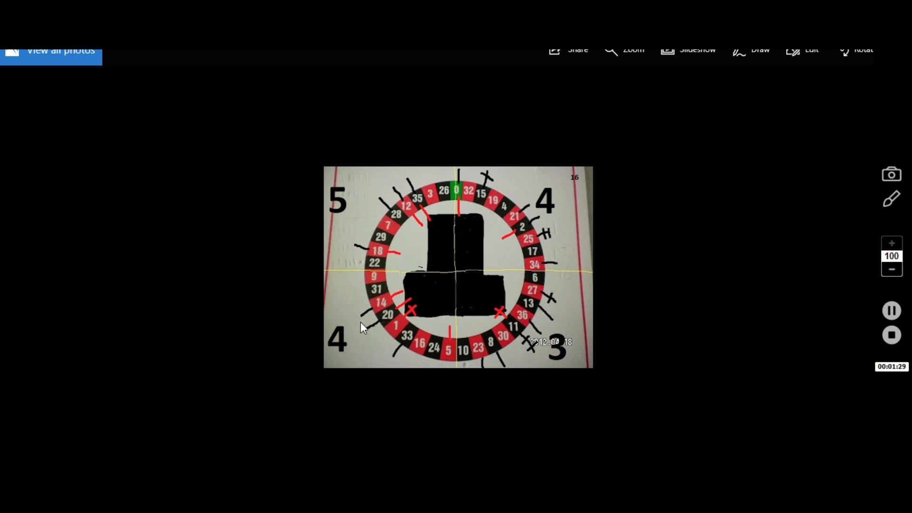
{"action": "mouse_move", "coordinate": [574, 251]}
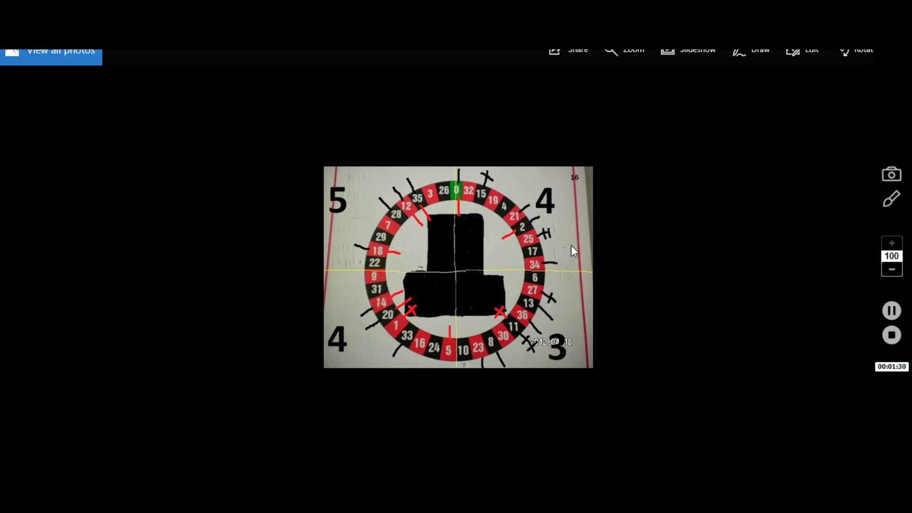
{"action": "mouse_move", "coordinate": [578, 185]}
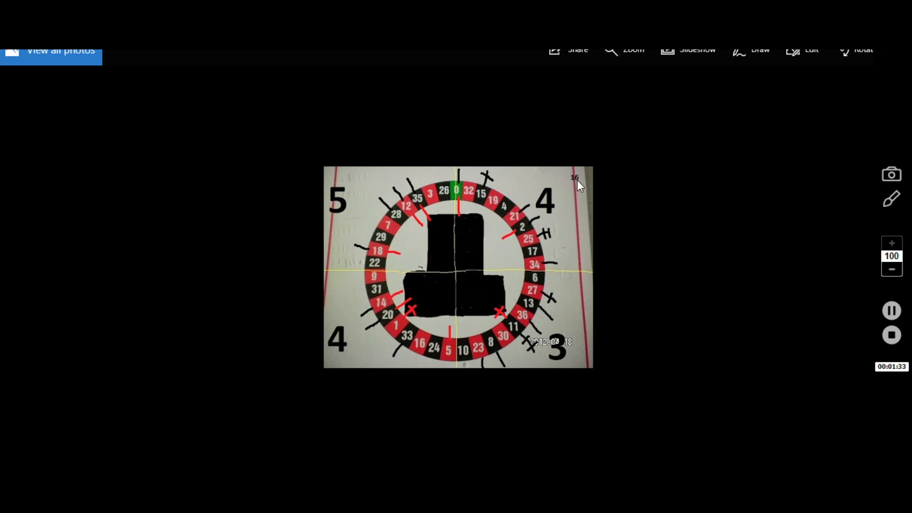
{"action": "mouse_move", "coordinate": [493, 227]}
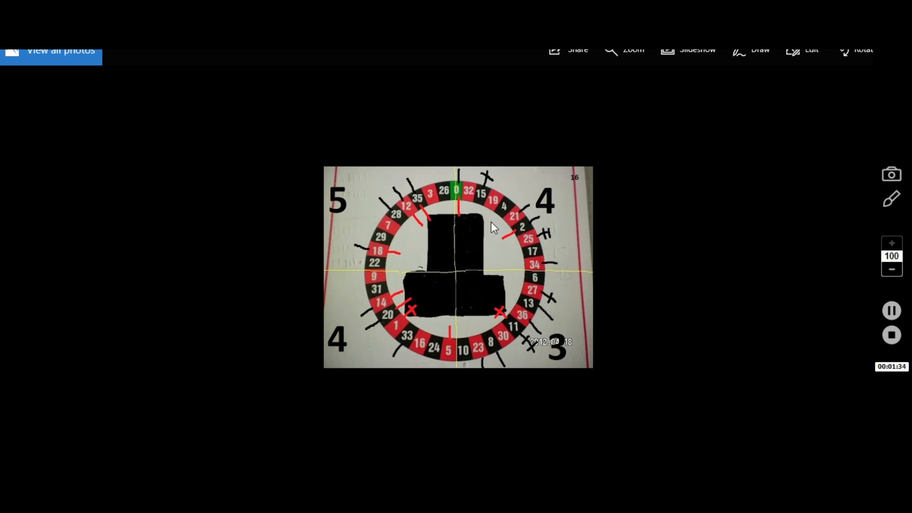
{"action": "mouse_move", "coordinate": [425, 296]}
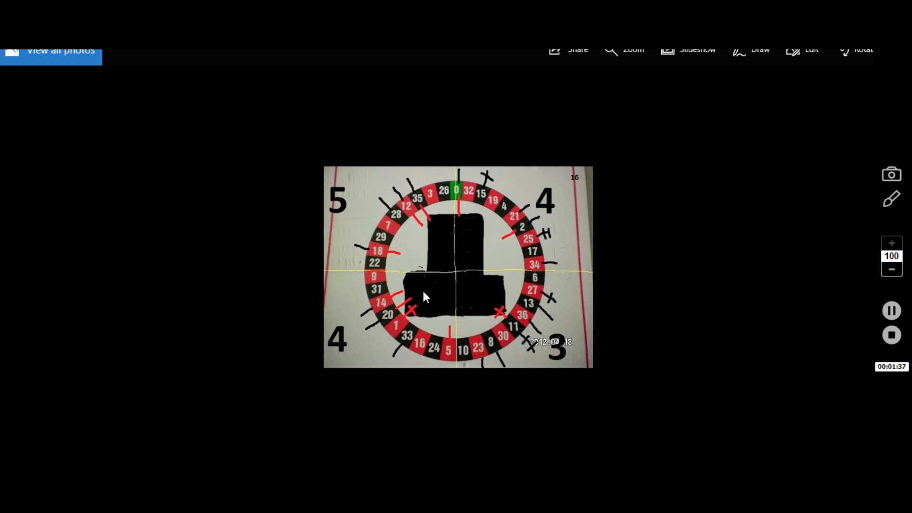
{"action": "mouse_move", "coordinate": [468, 314]}
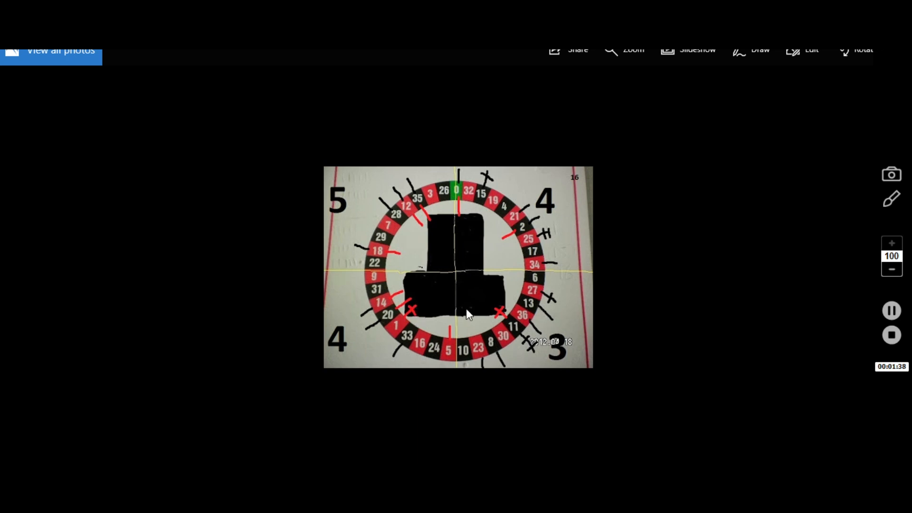
{"action": "mouse_move", "coordinate": [557, 251]}
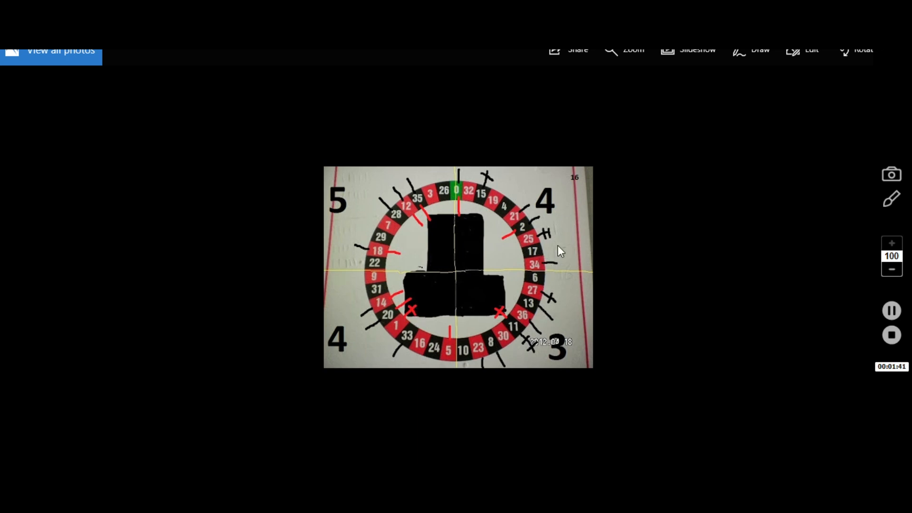
{"action": "mouse_move", "coordinate": [542, 257]}
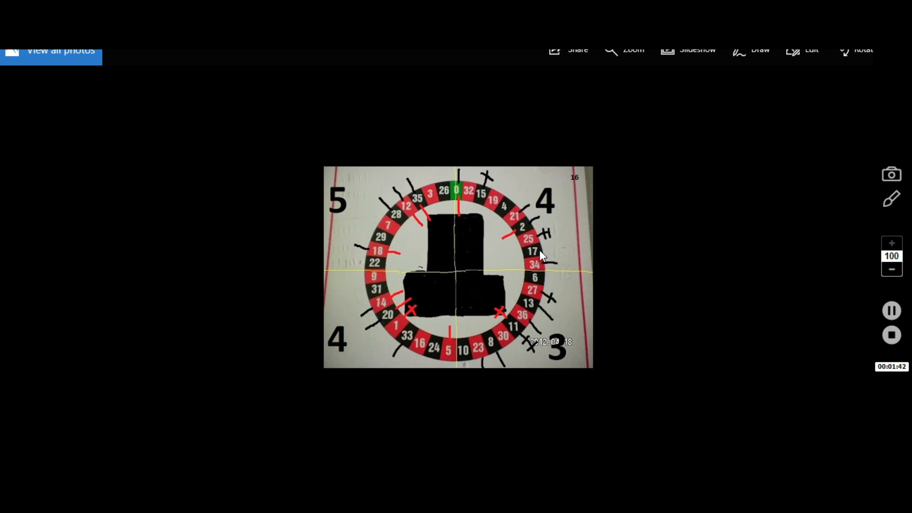
{"action": "mouse_move", "coordinate": [554, 268]}
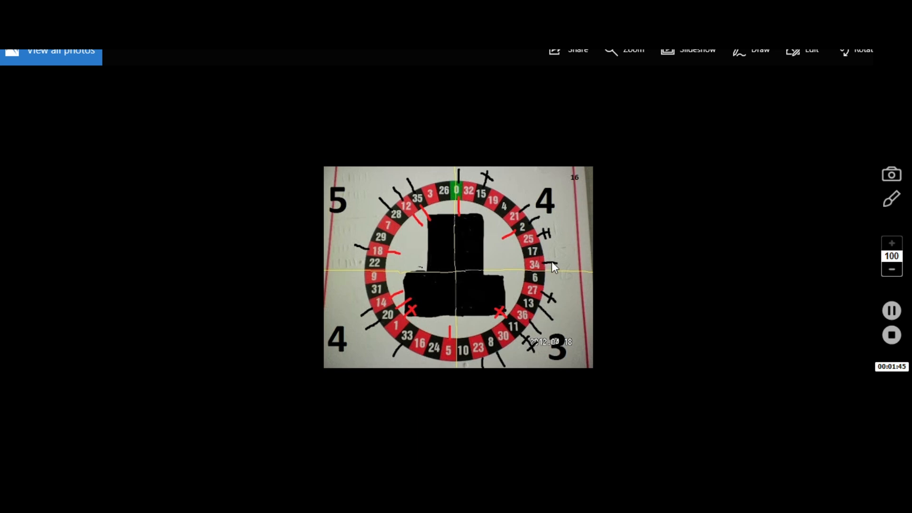
{"action": "mouse_move", "coordinate": [540, 269]}
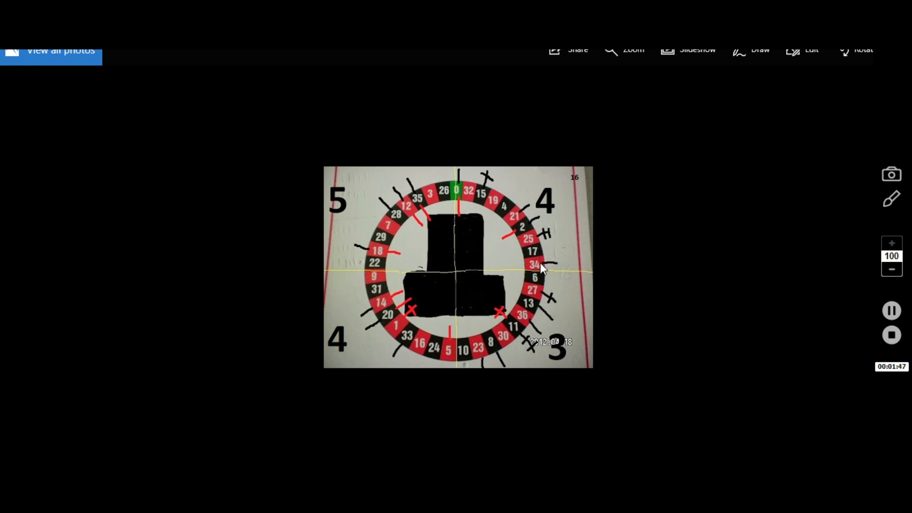
{"action": "mouse_move", "coordinate": [518, 236]}
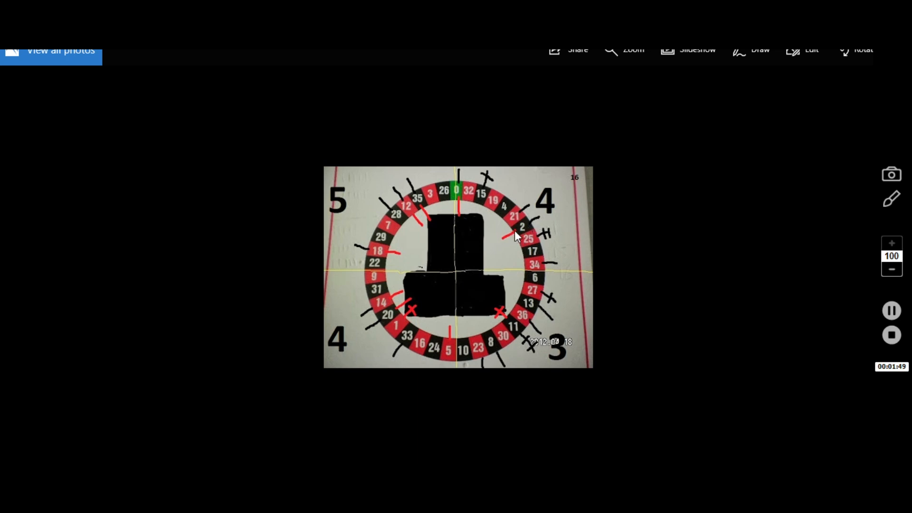
{"action": "mouse_move", "coordinate": [546, 241]}
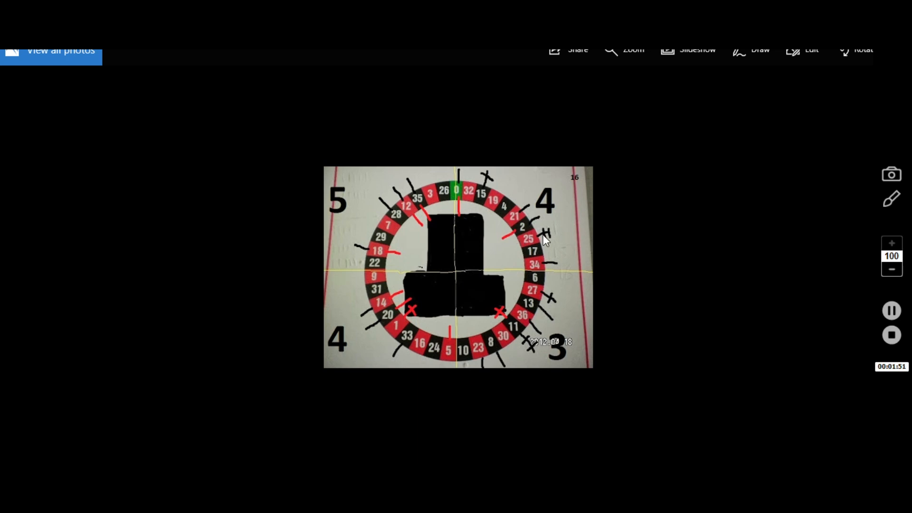
{"action": "mouse_move", "coordinate": [526, 341]}
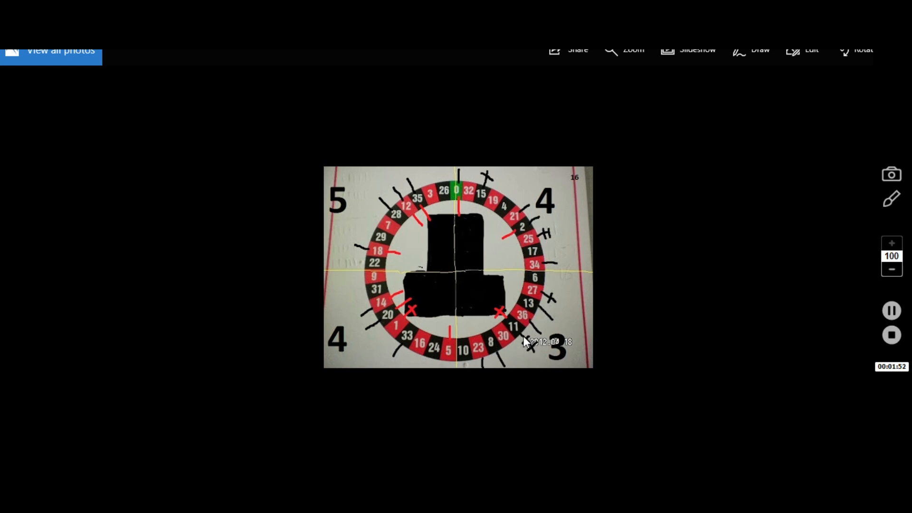
{"action": "mouse_move", "coordinate": [502, 319]}
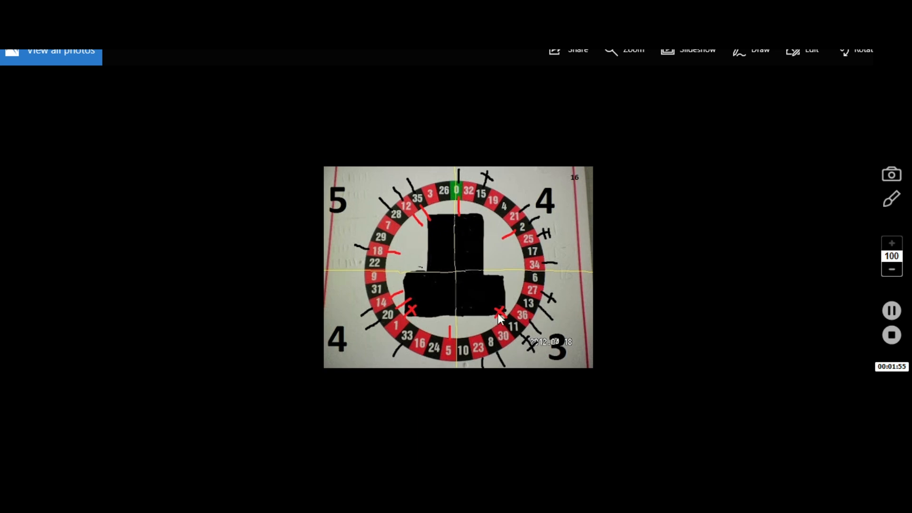
{"action": "mouse_move", "coordinate": [518, 442]}
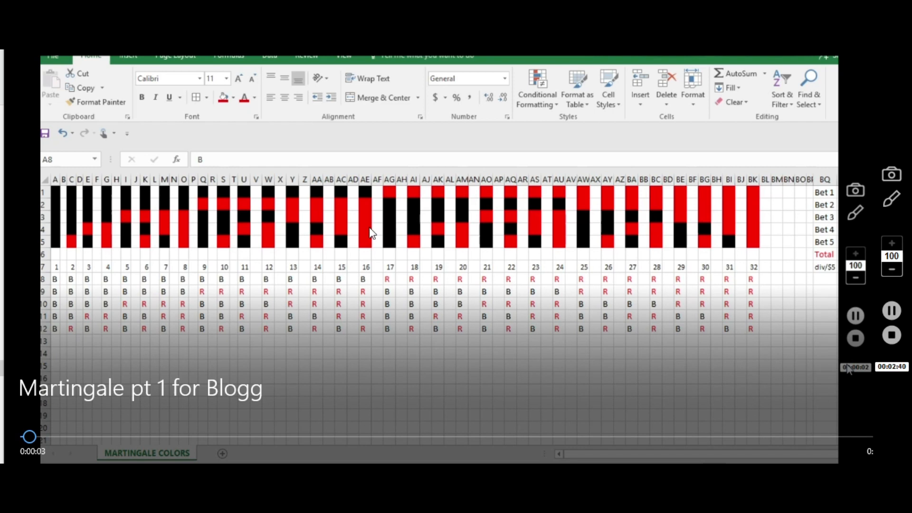
{"action": "mouse_move", "coordinate": [452, 217]}
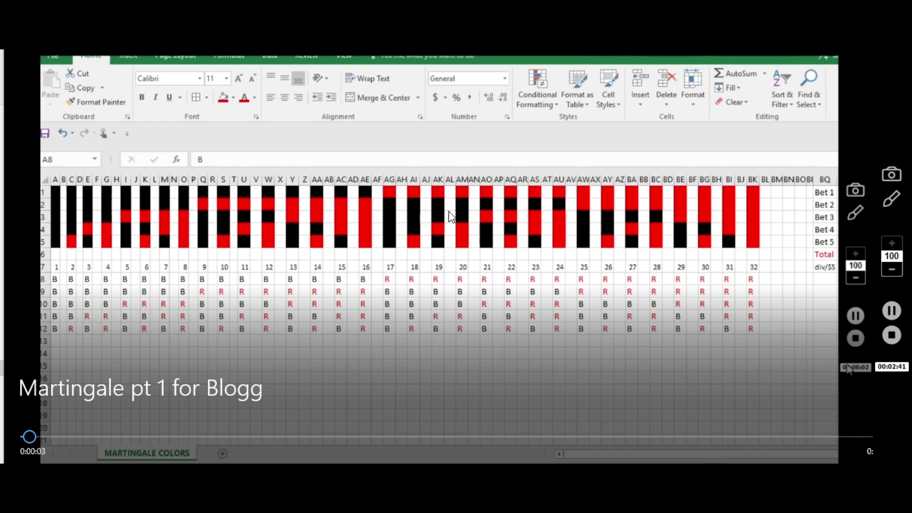
{"action": "mouse_move", "coordinate": [469, 198]}
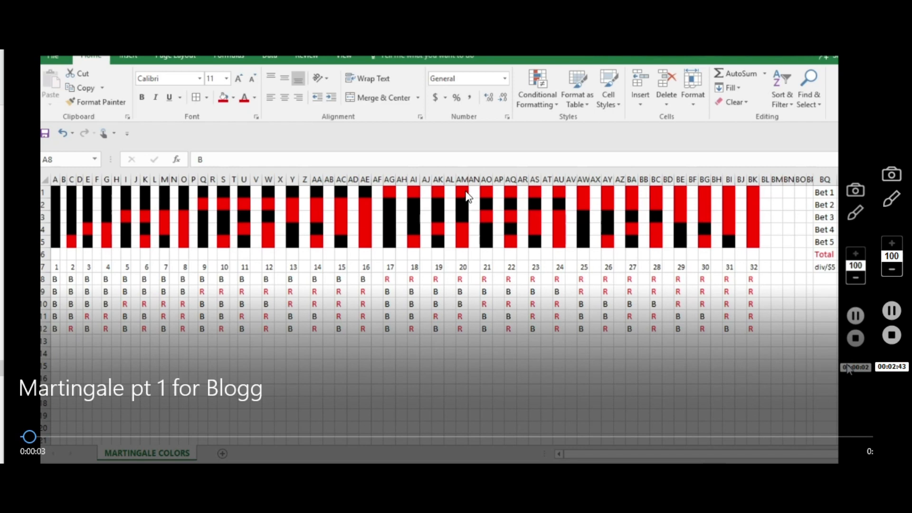
{"action": "mouse_move", "coordinate": [466, 196]}
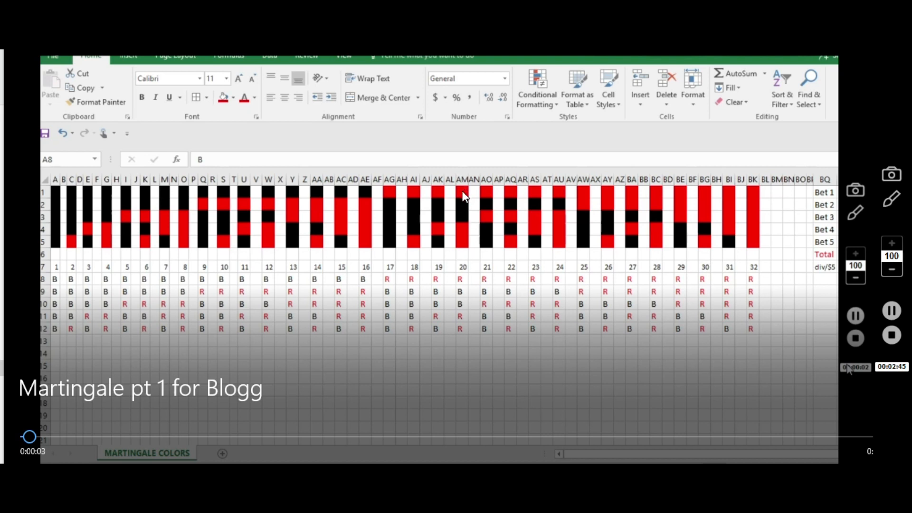
{"action": "mouse_move", "coordinate": [465, 252]}
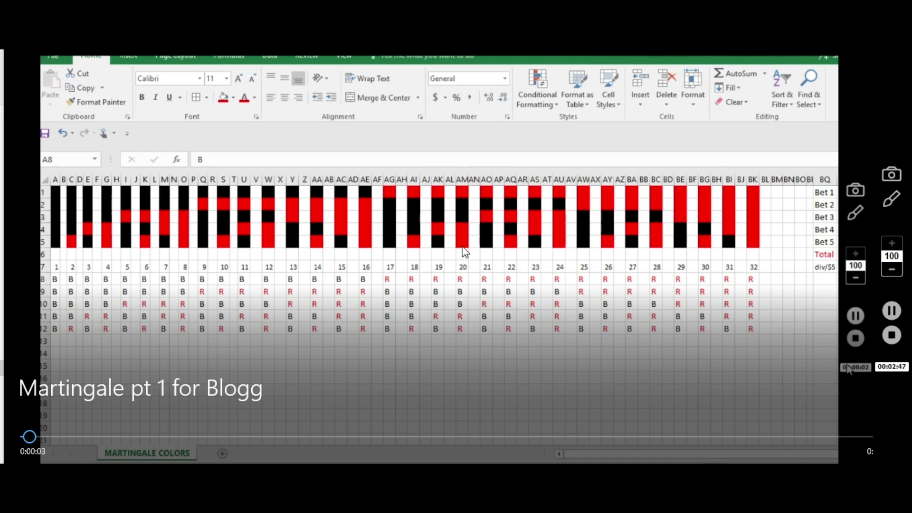
{"action": "mouse_move", "coordinate": [317, 243]}
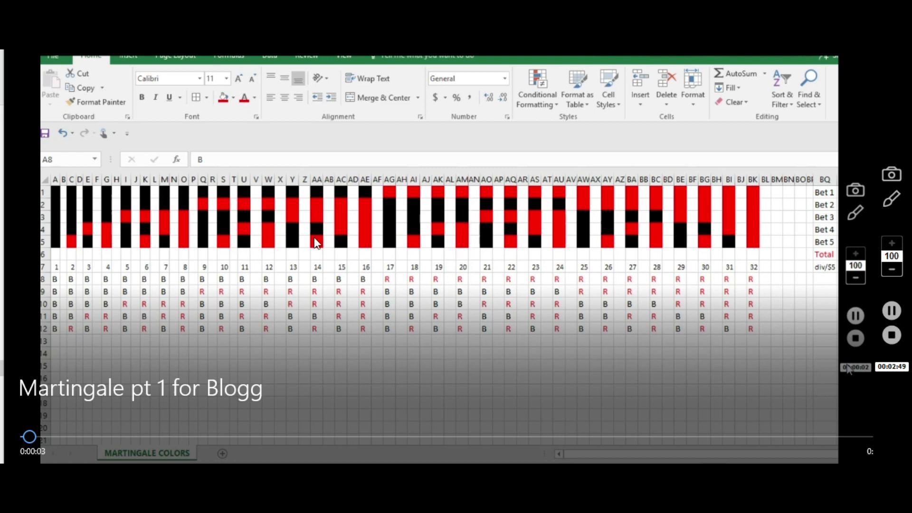
{"action": "mouse_move", "coordinate": [539, 228]}
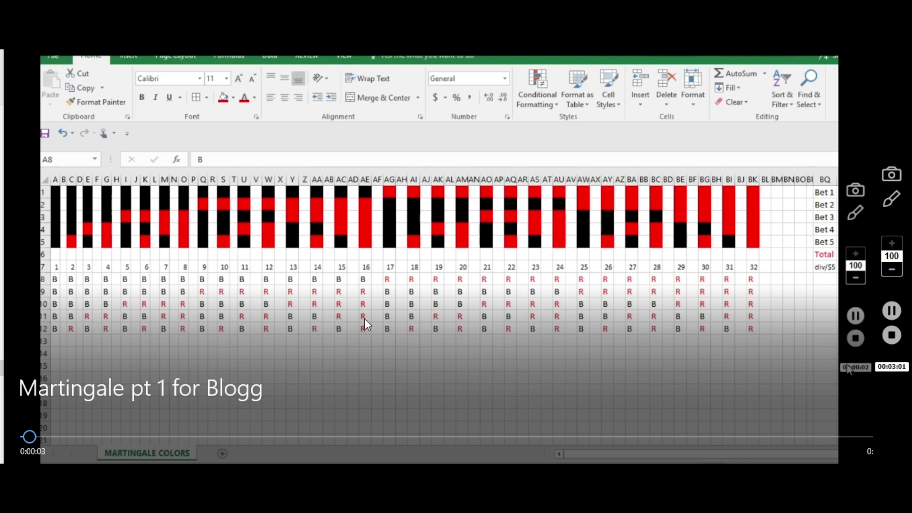
{"action": "mouse_move", "coordinate": [363, 244]}
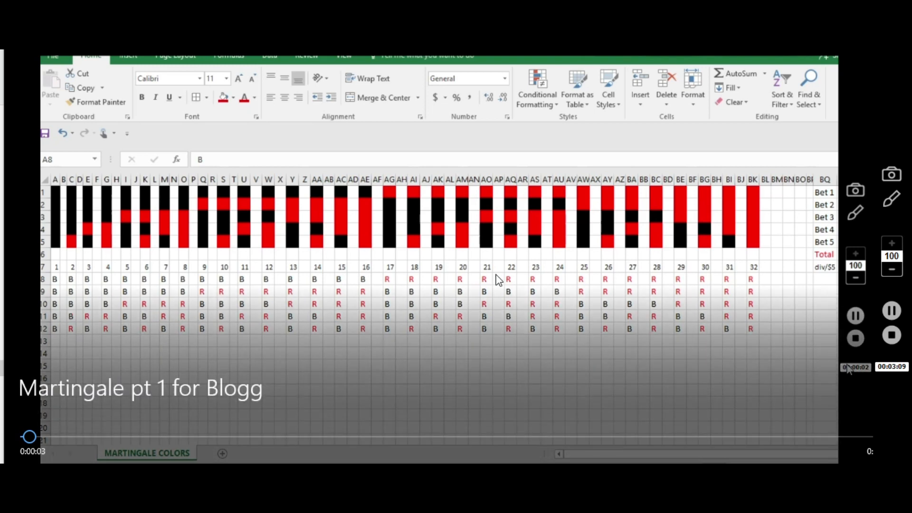
{"action": "mouse_move", "coordinate": [465, 316]}
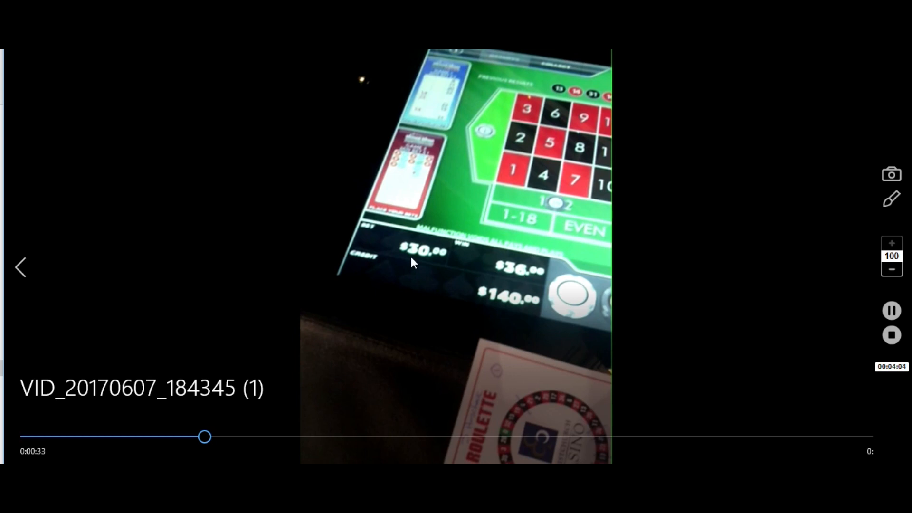
{"action": "mouse_move", "coordinate": [522, 277]}
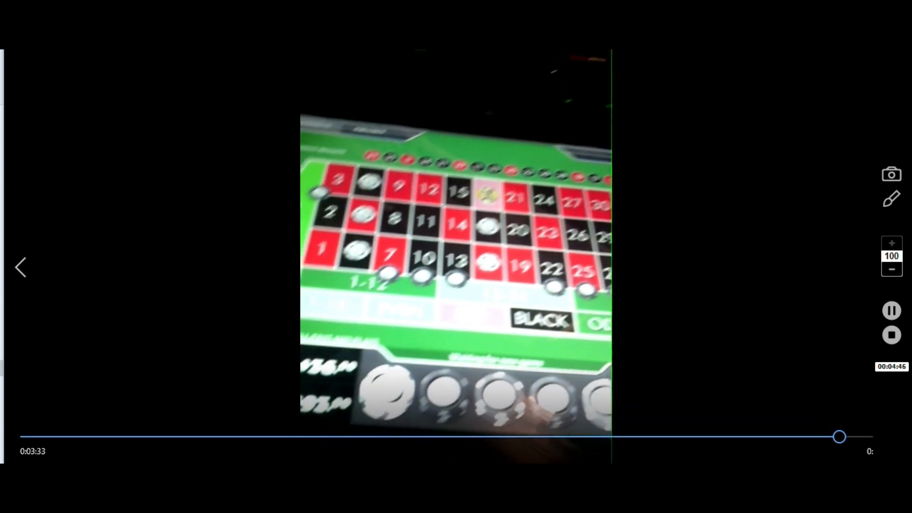
Advance from the Martingale video to the roulette machine clip VID_20170607_190026.
{"action": "left_click", "coordinate": [891, 311]}
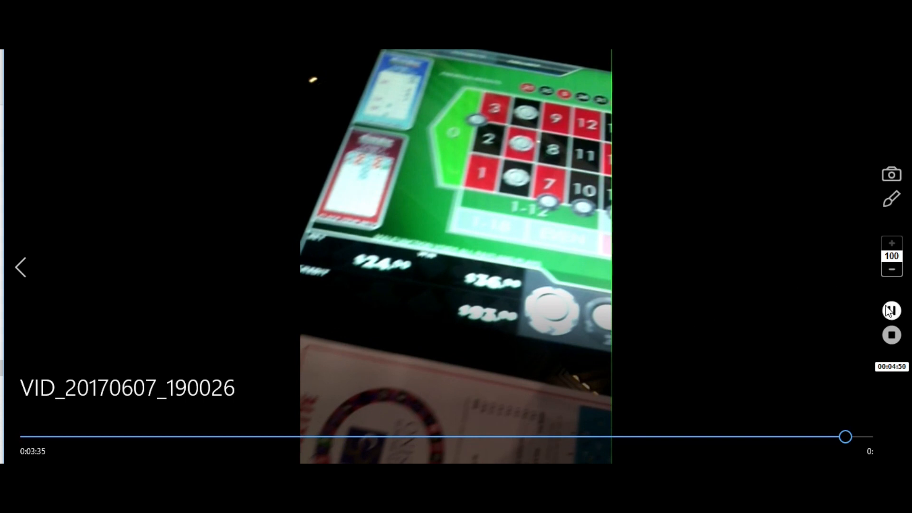
{"action": "left_click", "coordinate": [892, 311]}
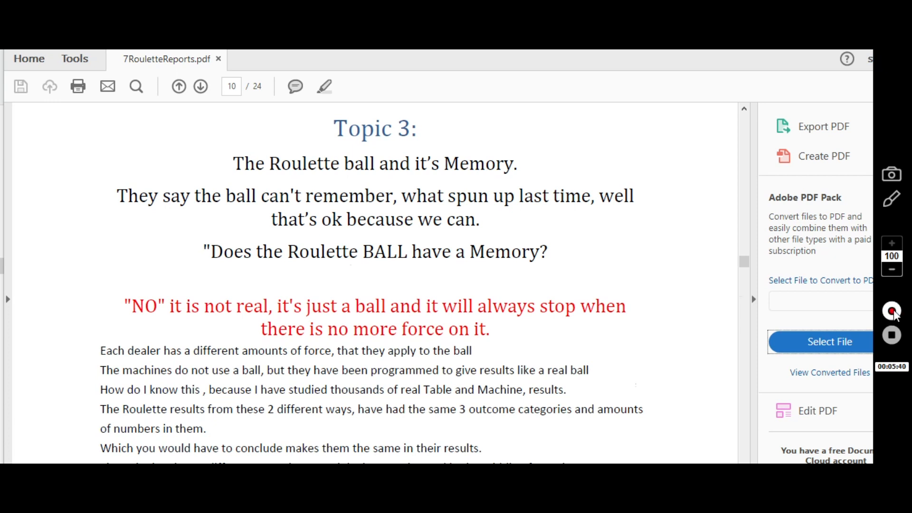
Scroll 7RouletteReports.pdf from page 10 down to page 13's Topic 4 marked wheel image.
{"action": "scroll", "scroll_direction": "down", "scroll_amount": 3}
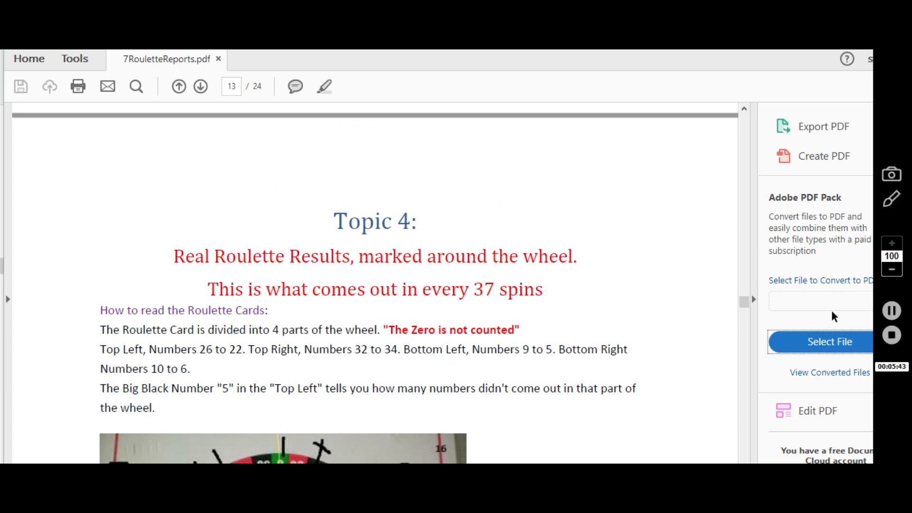
{"action": "scroll", "scroll_direction": "down", "scroll_amount": 3}
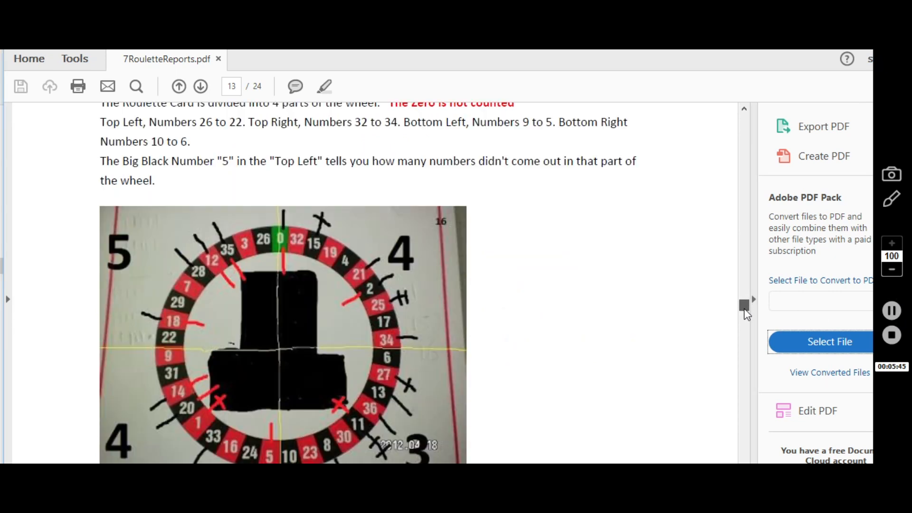
{"action": "scroll", "scroll_direction": "down", "scroll_amount": 3}
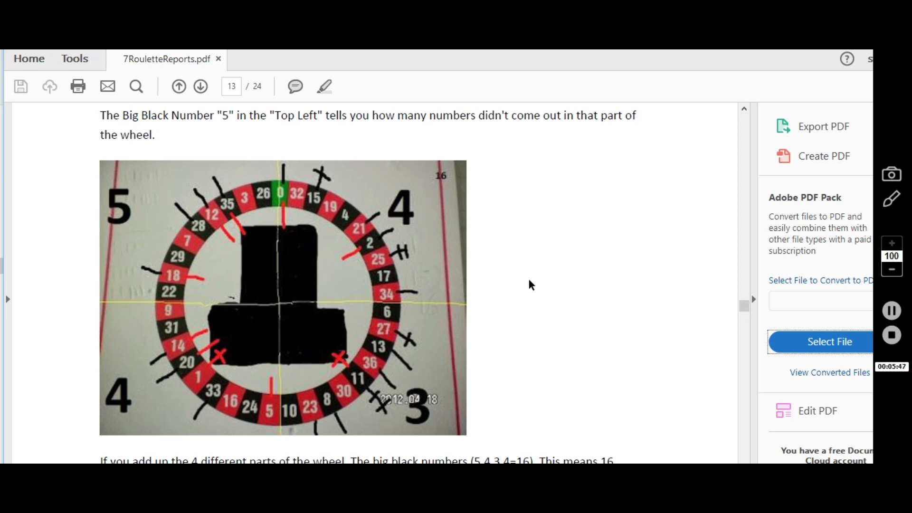
{"action": "mouse_move", "coordinate": [620, 313]}
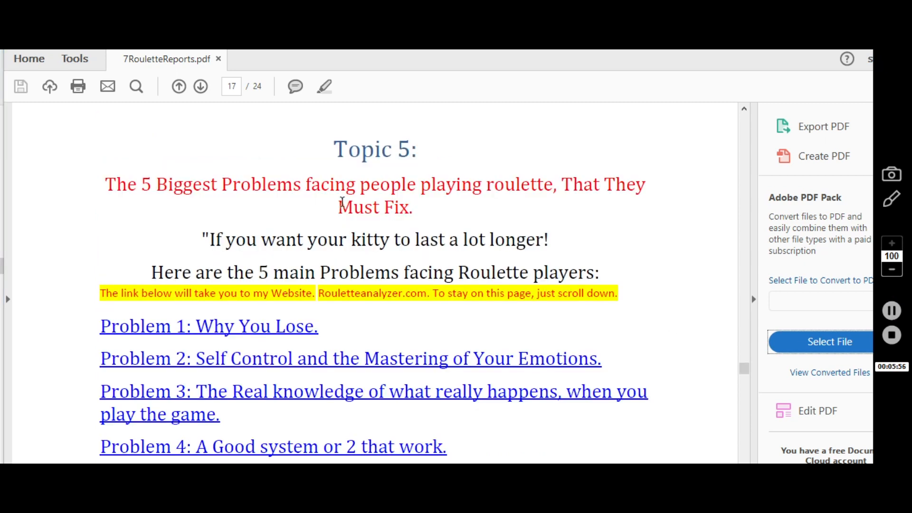
{"action": "mouse_move", "coordinate": [464, 218]}
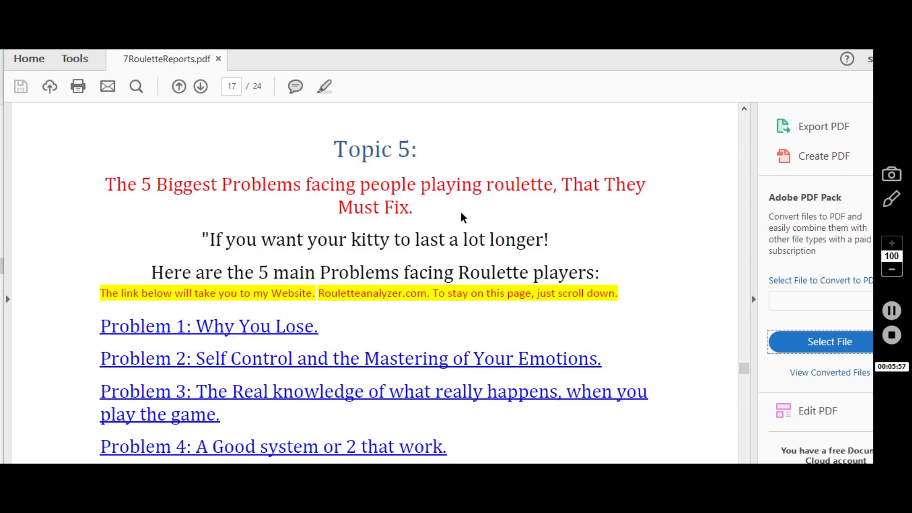
{"action": "mouse_move", "coordinate": [340, 338]}
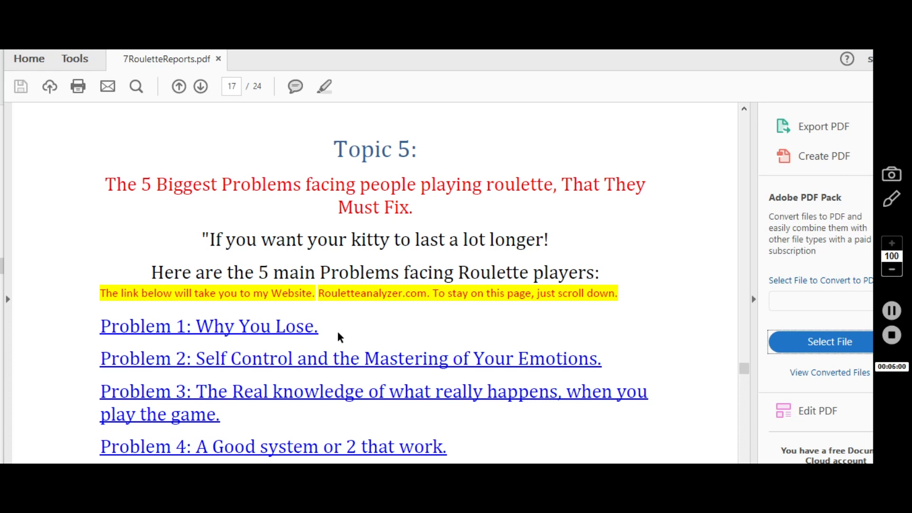
{"action": "mouse_move", "coordinate": [308, 371]}
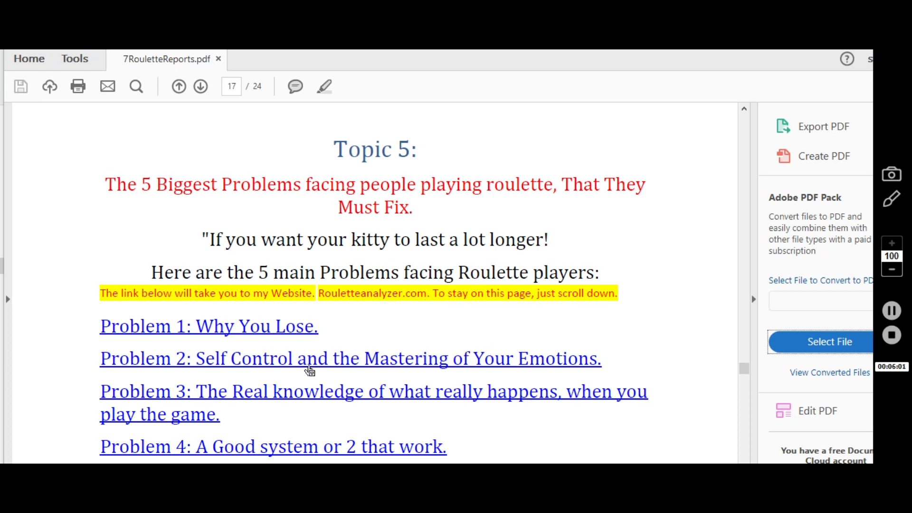
{"action": "mouse_move", "coordinate": [373, 328]}
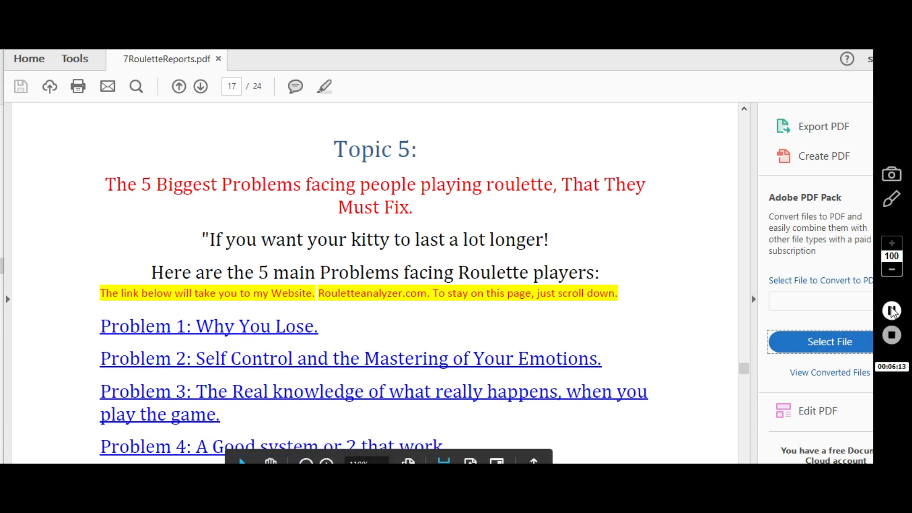
Scroll from Topic 5 on page 17 down to Topic 7 on page 22.
{"action": "scroll", "scroll_direction": "down", "scroll_amount": 3}
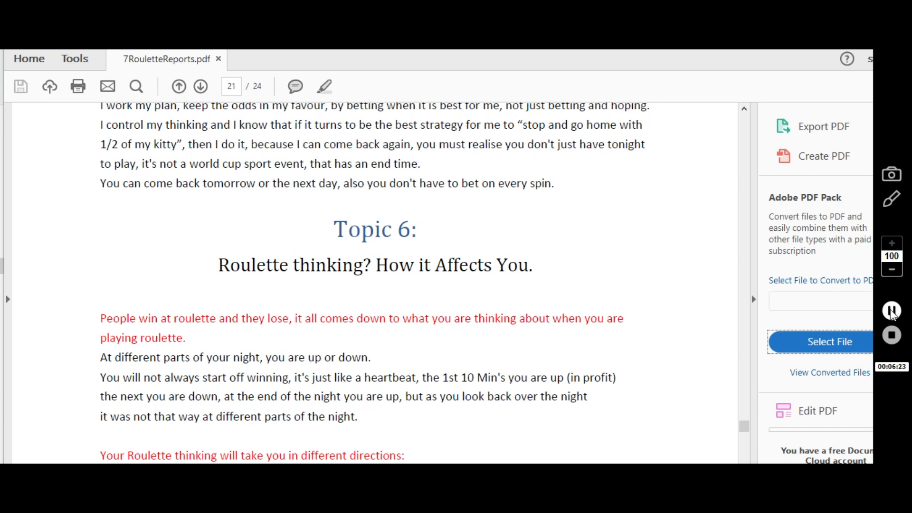
{"action": "left_click", "coordinate": [200, 86]}
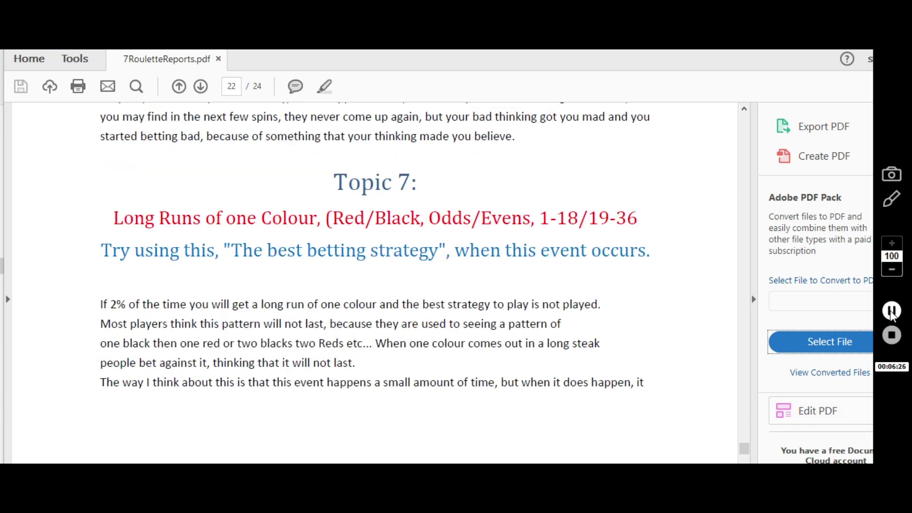